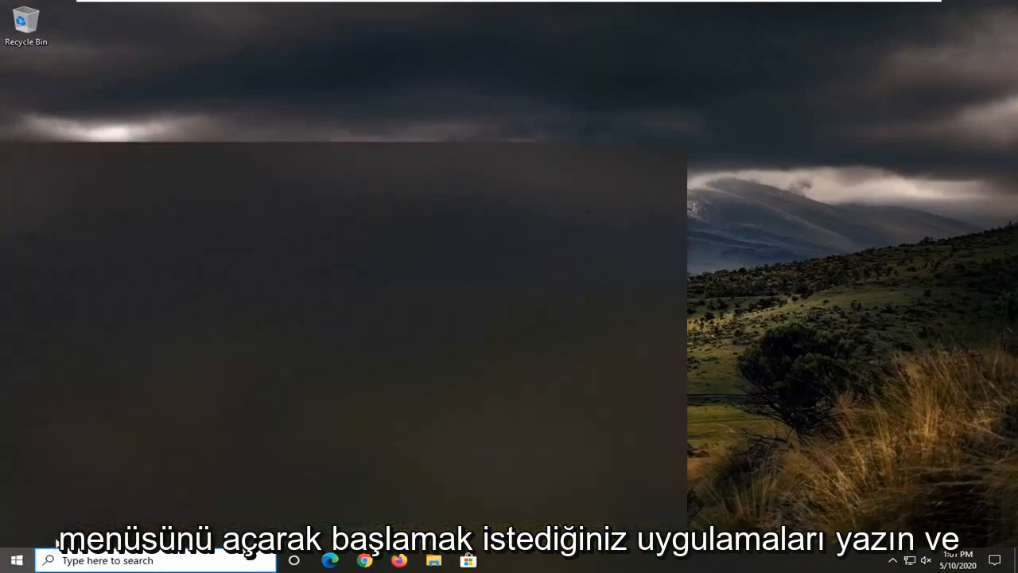
Search the Start menu for 'apps'
left_click(16, 561)
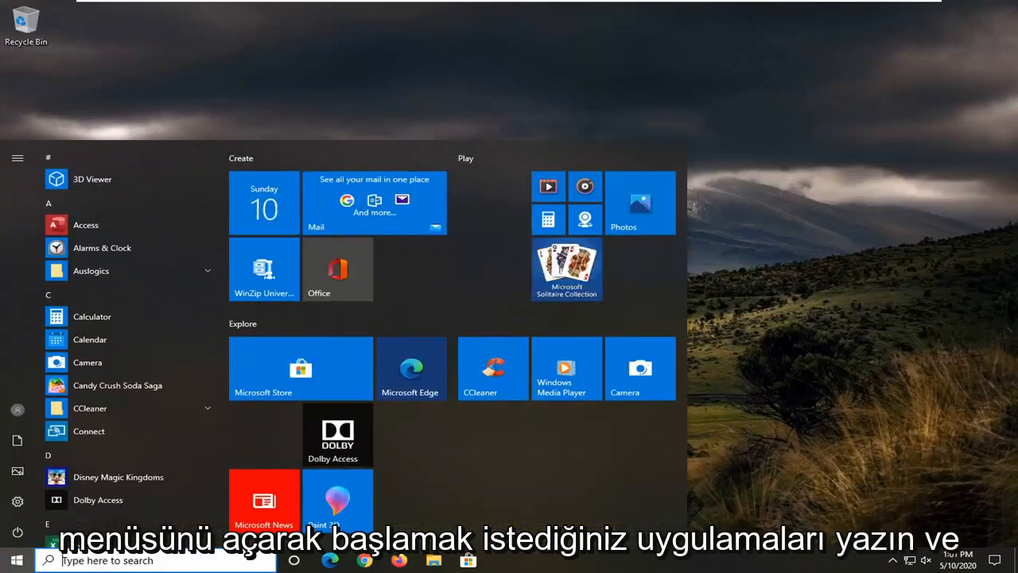
type("apps")
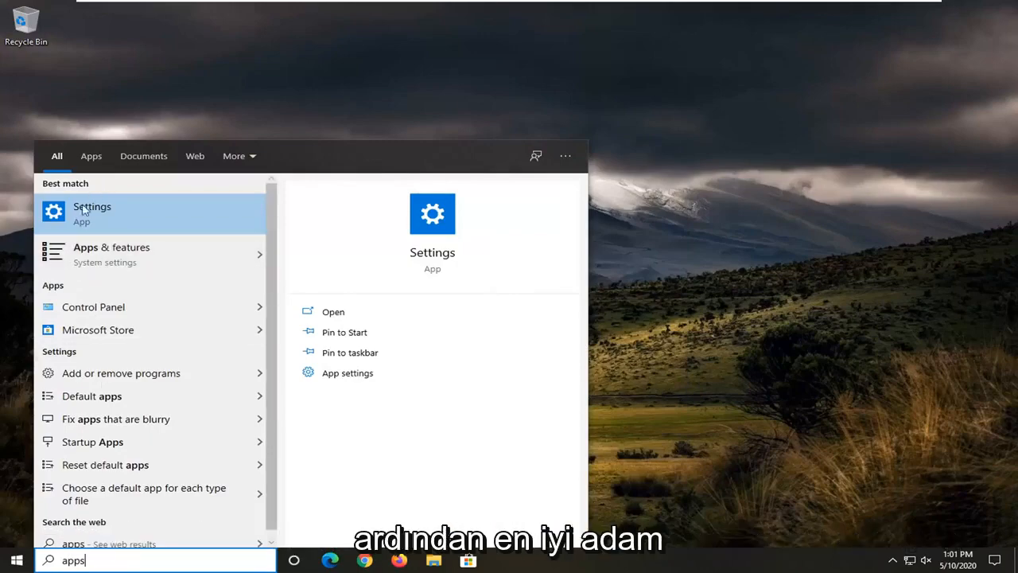
mouse_move(112, 254)
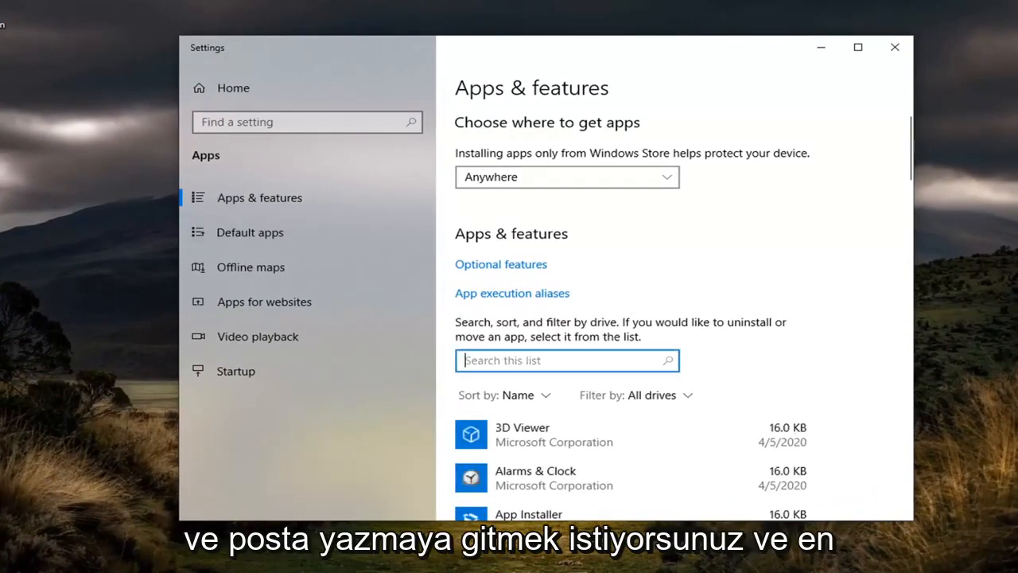
Filter installed apps by 'mai' and open Mail and Calendar's advanced options
type("mail")
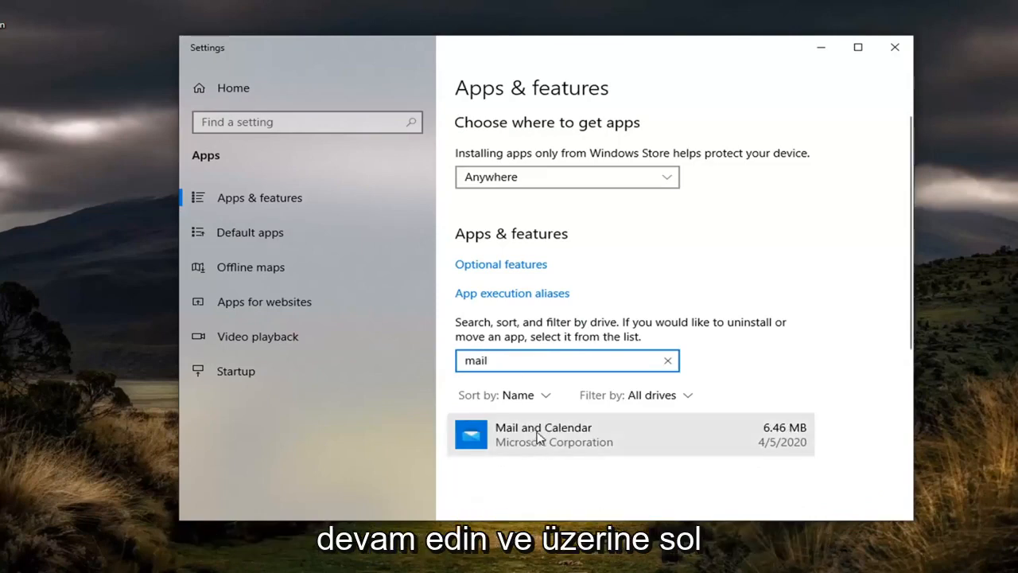
left_click(543, 435)
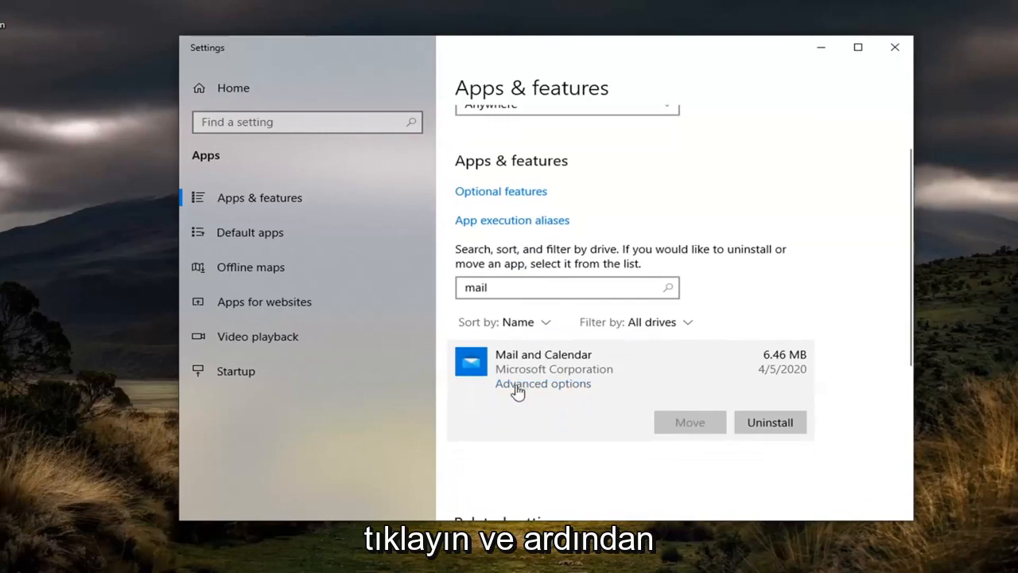
left_click(541, 384)
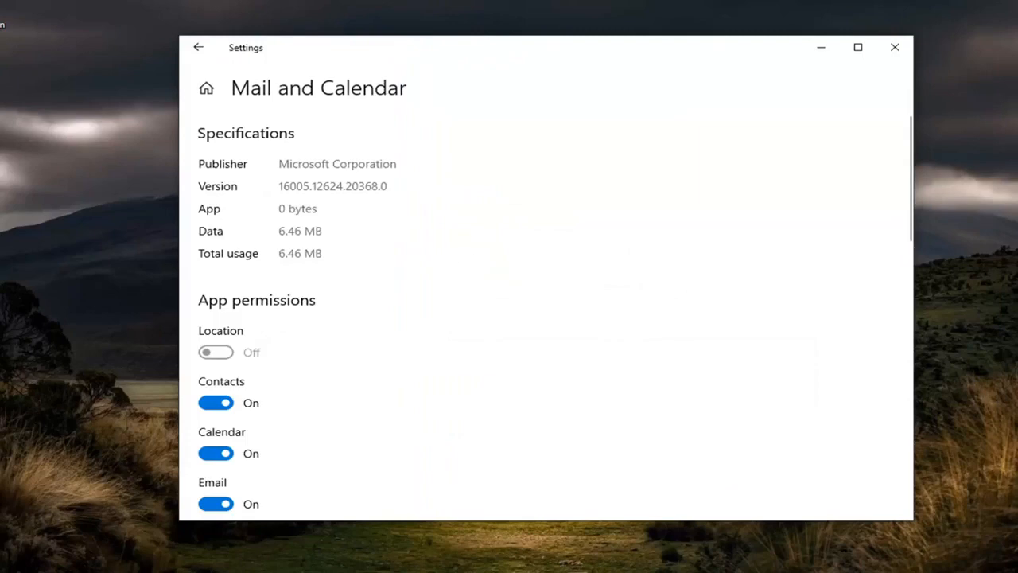
mouse_move(631, 183)
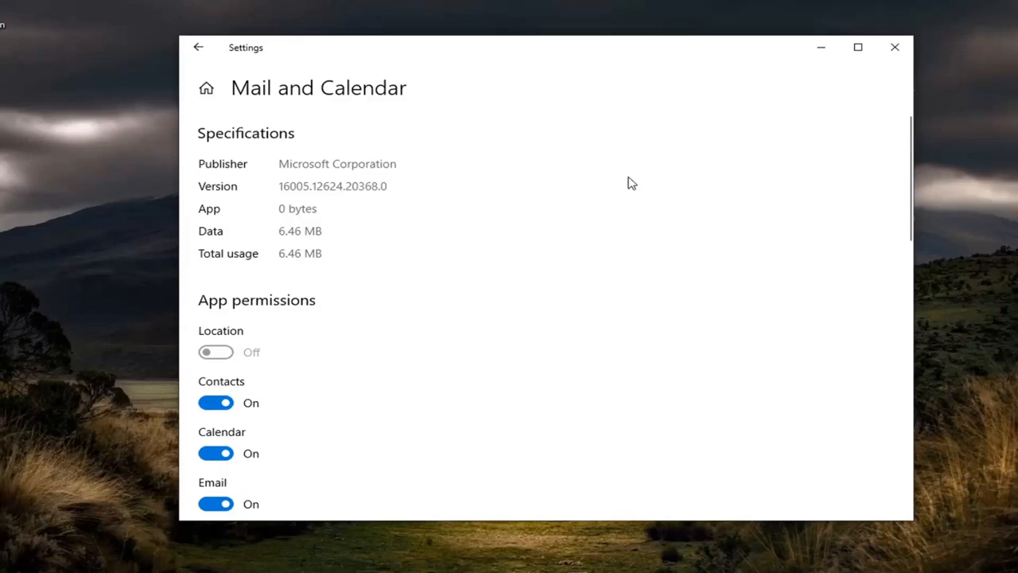
mouse_move(774, 205)
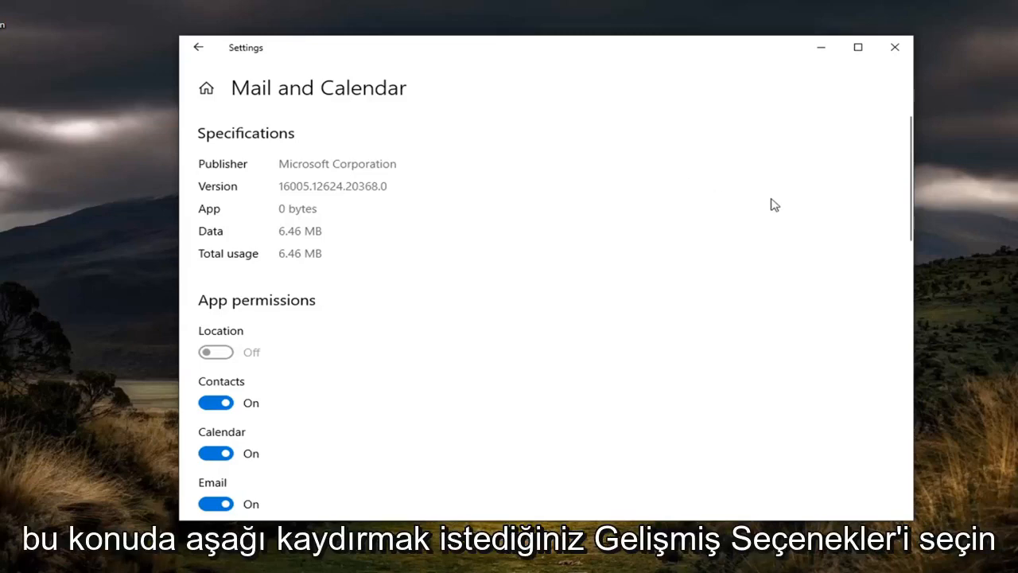
Scroll down to Reset and confirm deleting Mail and Calendar's app data
scroll("down", 3)
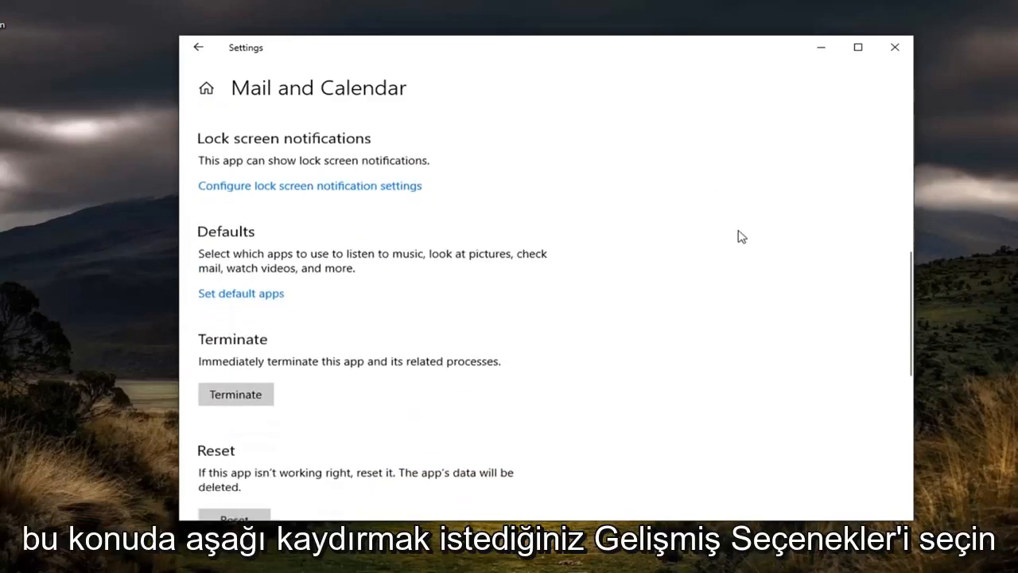
scroll("down", 3)
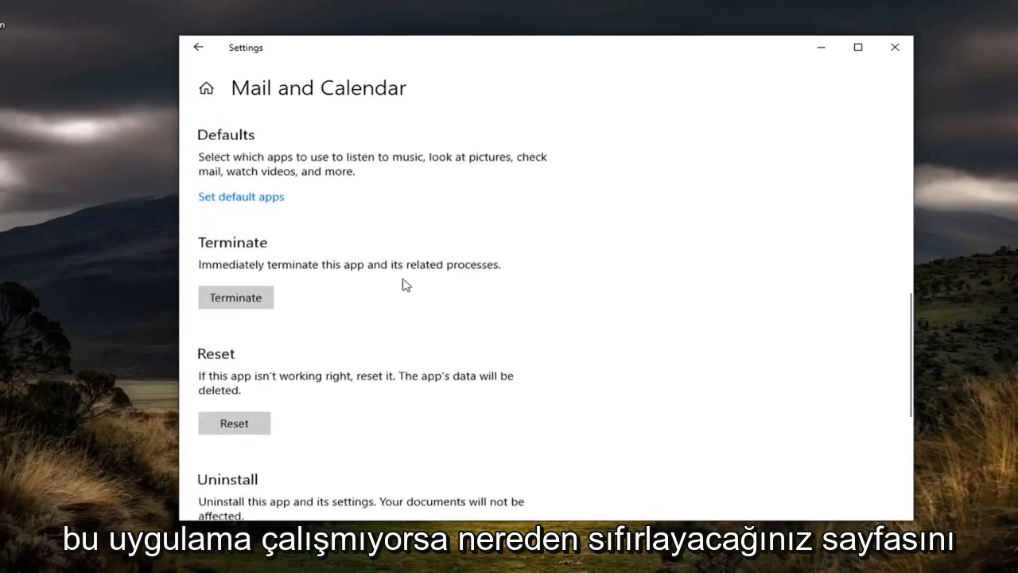
scroll("down", 3)
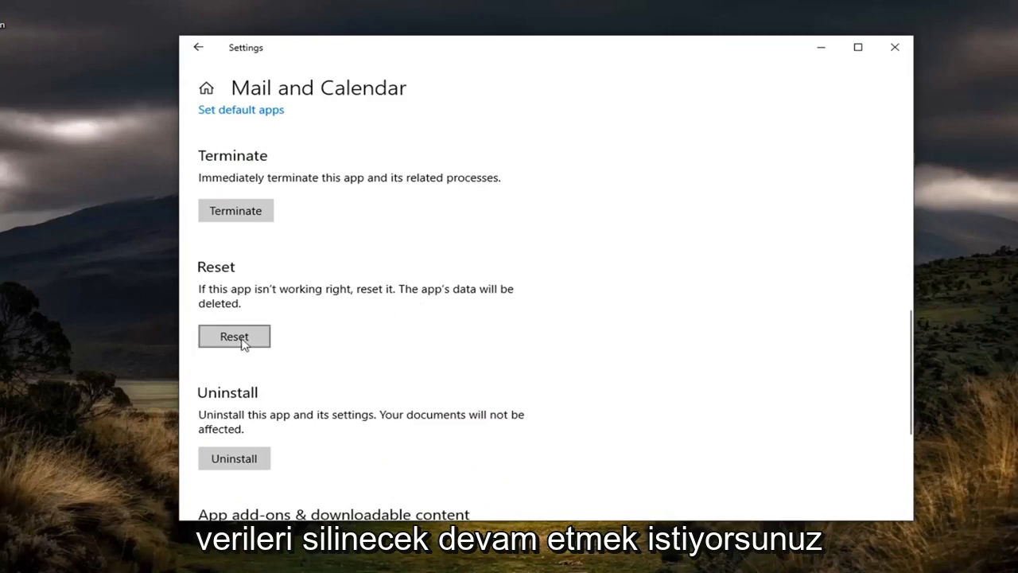
left_click(233, 336)
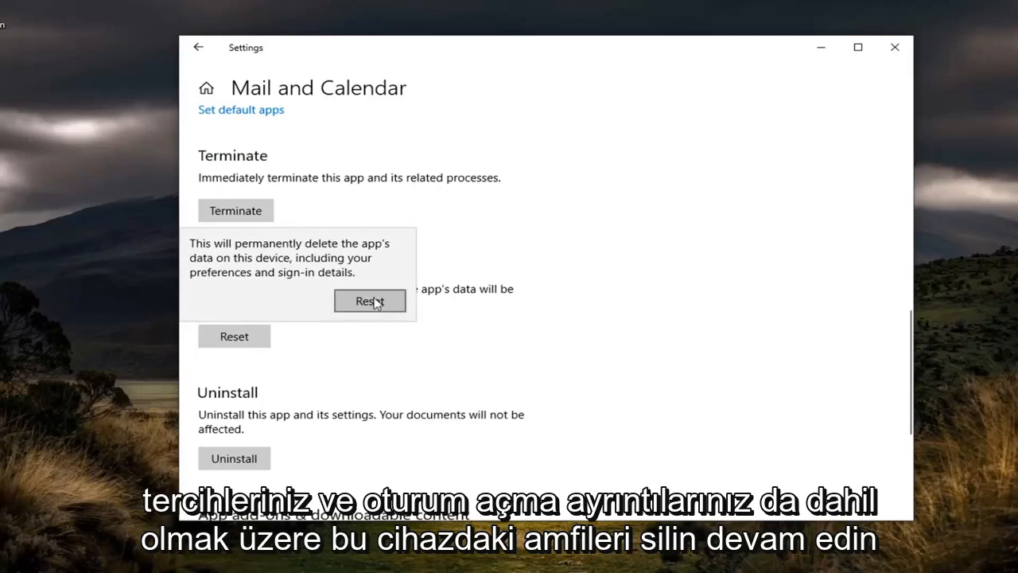
left_click(370, 300)
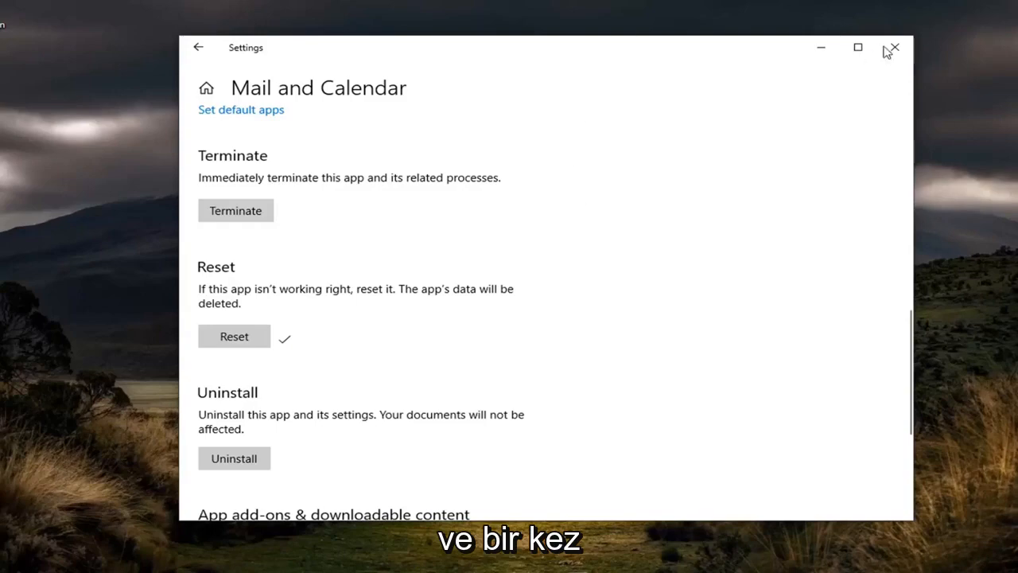
Close the Settings window, leaving the desktop, and click the Start button
left_click(895, 48)
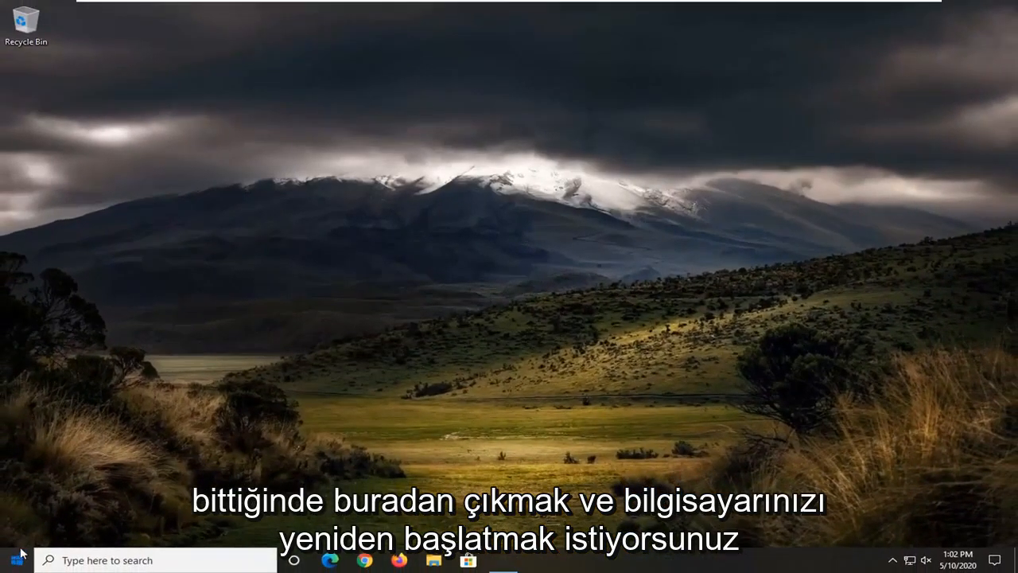
left_click(12, 558)
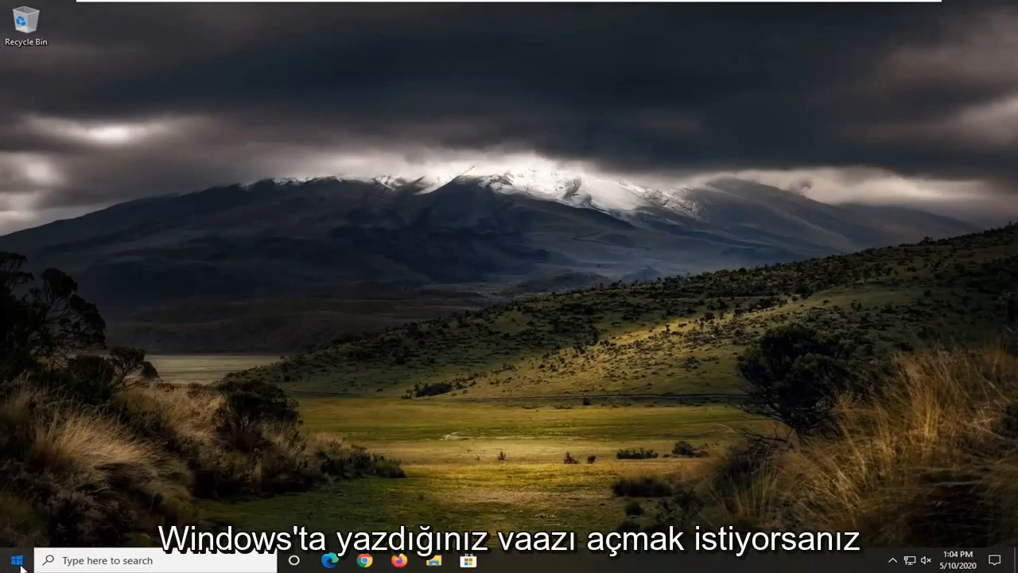
Launch Windows PowerShell as administrator from Start search and approve the UAC prompt
left_click(12, 559)
type("windows powershell")
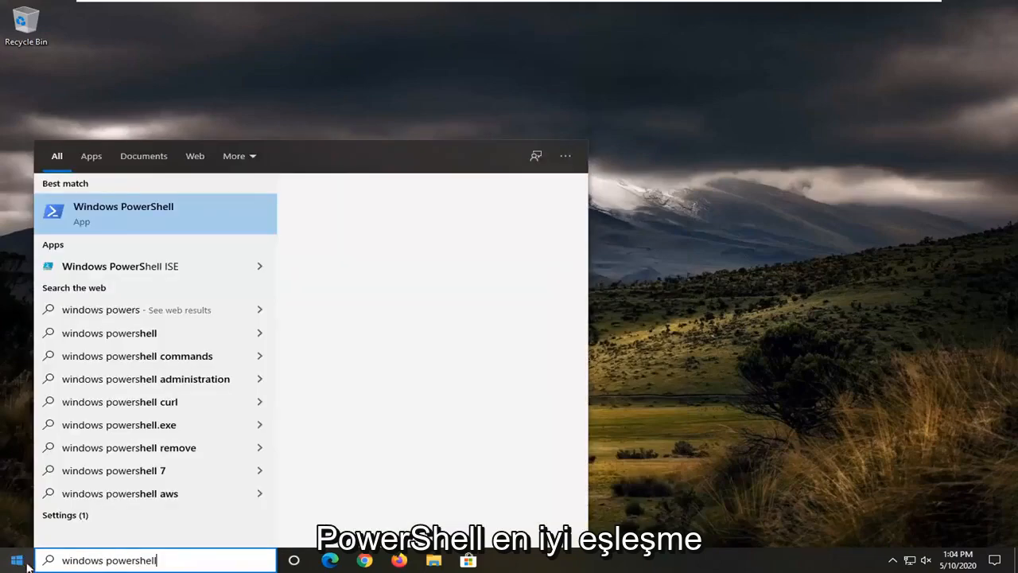
mouse_move(109, 223)
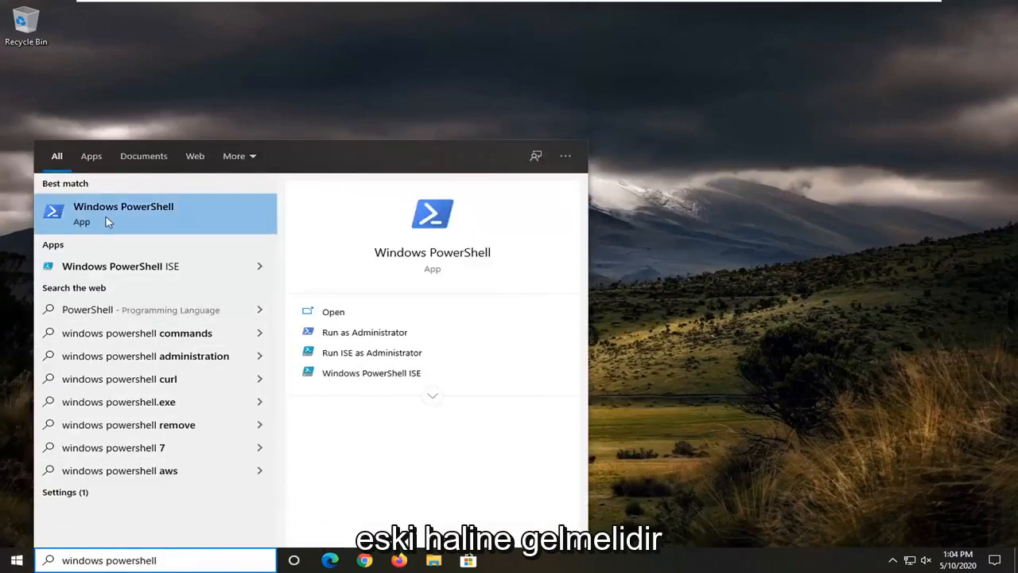
right_click(123, 213)
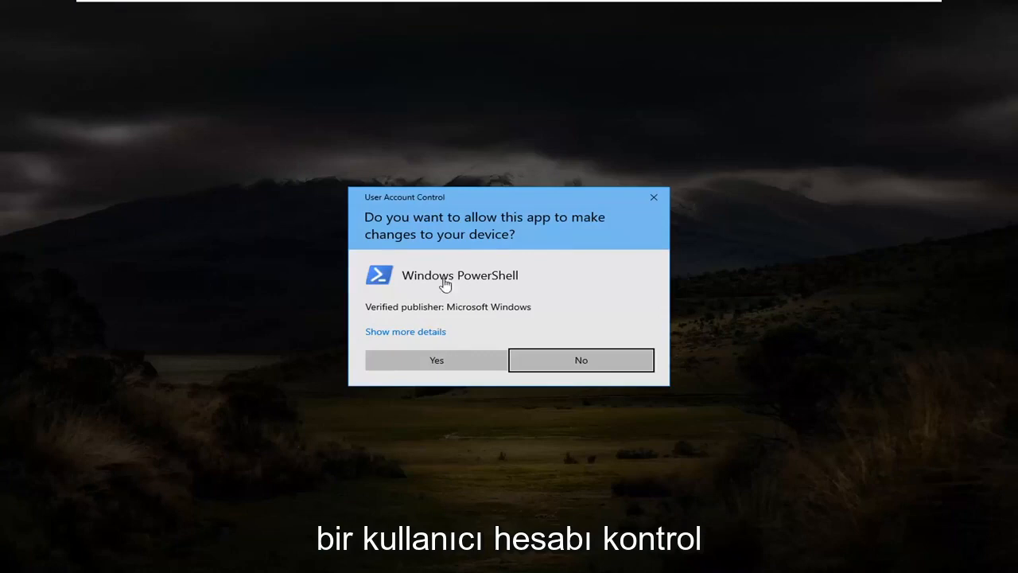
mouse_move(449, 354)
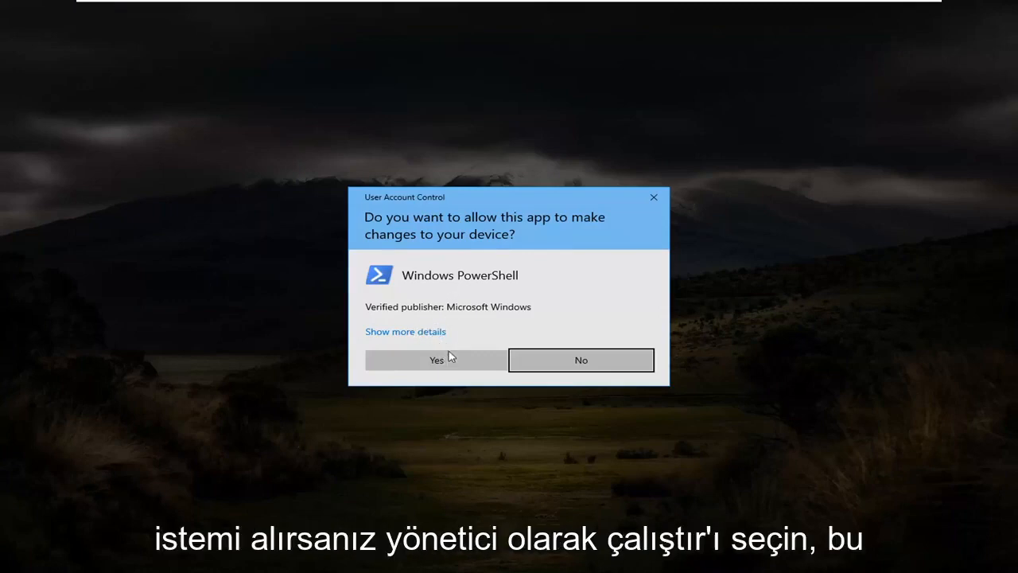
left_click(435, 359)
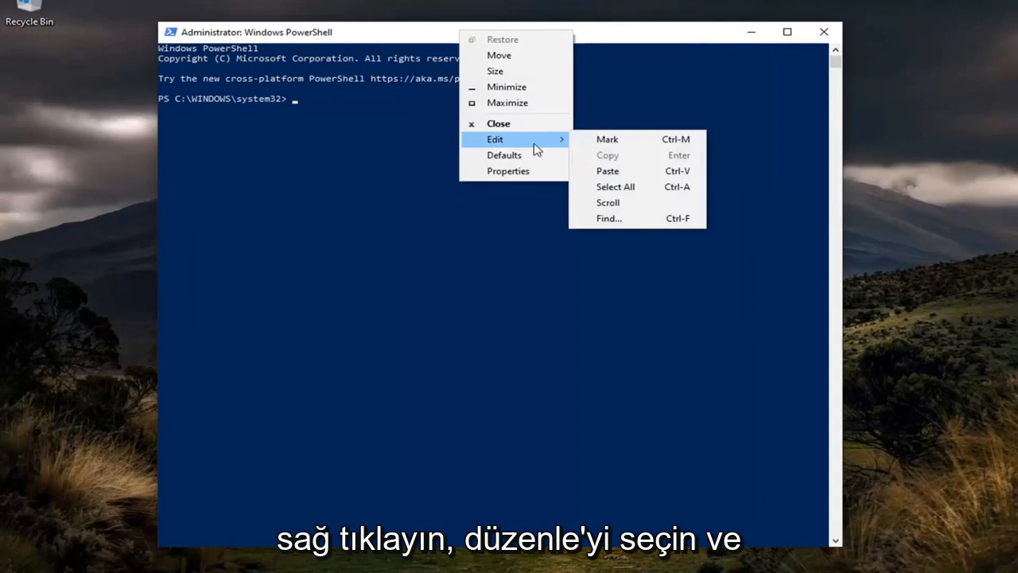
Paste and run the Remove-AppxPackage and DISM commands, then close PowerShell
left_click(606, 170)
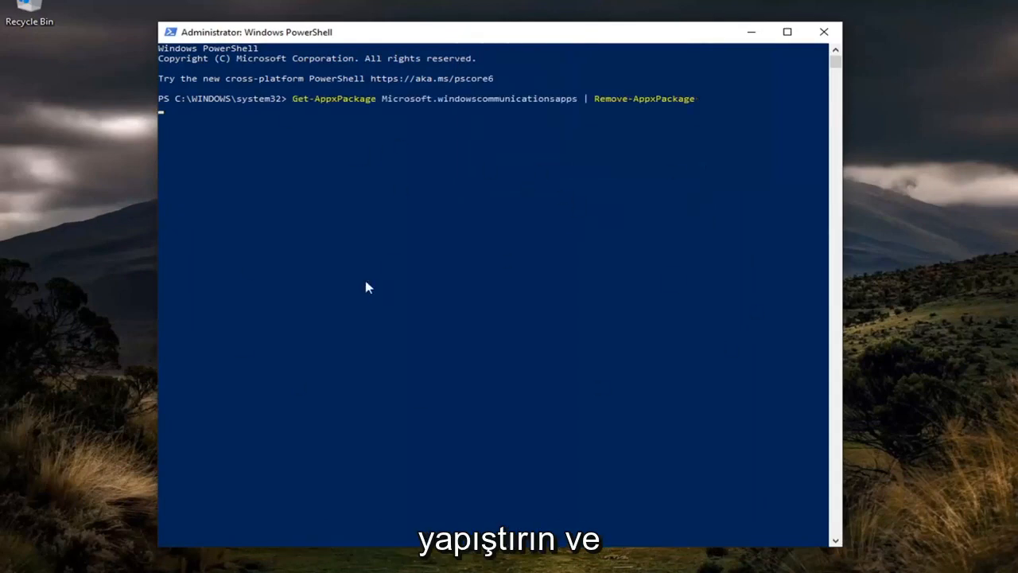
key("Enter")
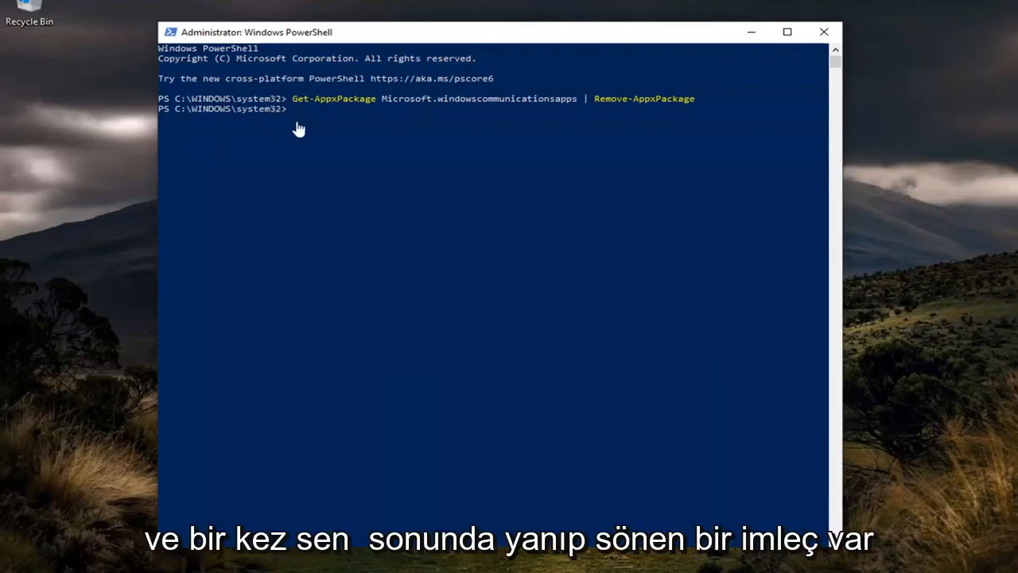
mouse_move(402, 25)
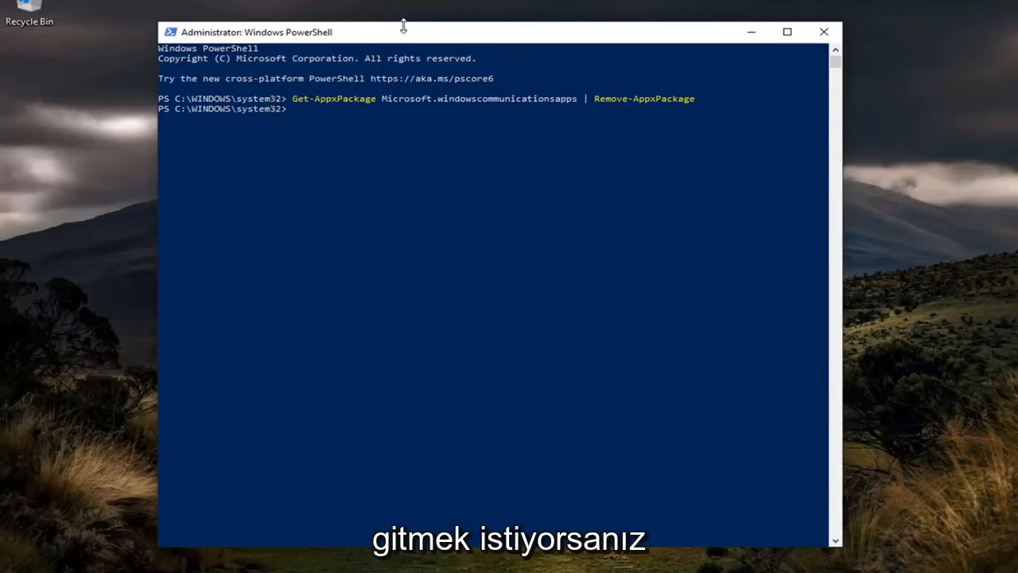
mouse_move(395, 38)
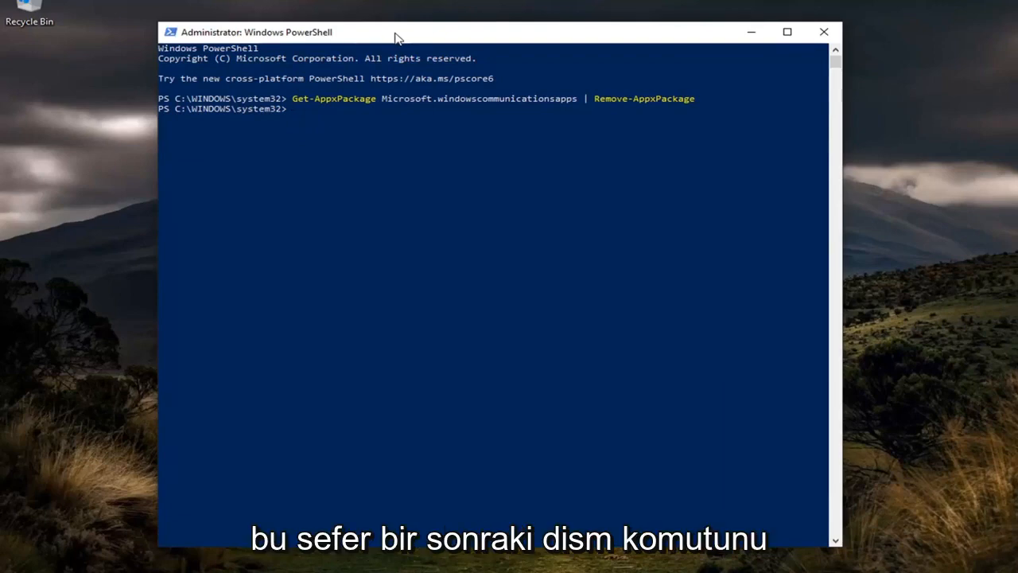
mouse_move(462, 36)
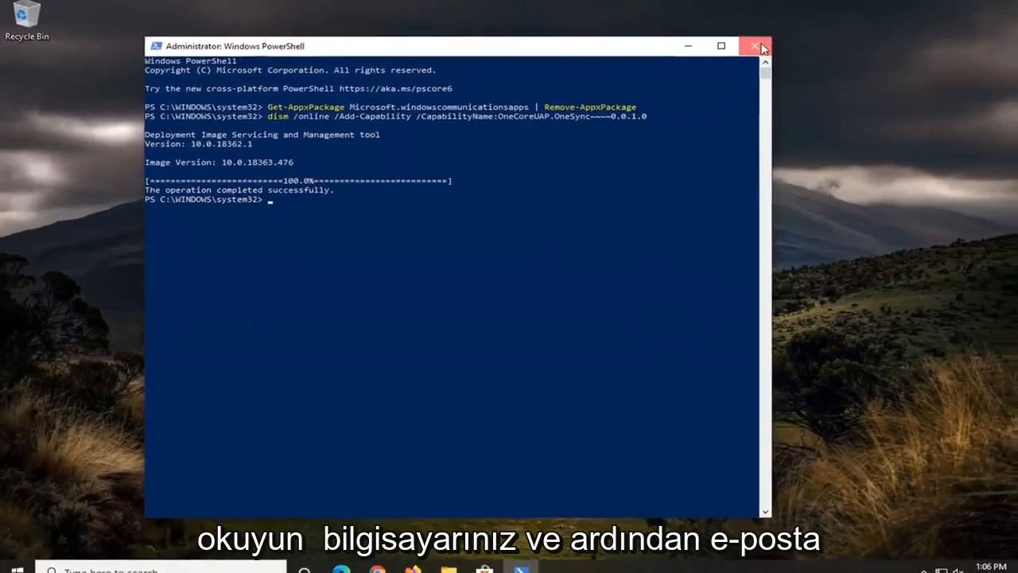
left_click(753, 46)
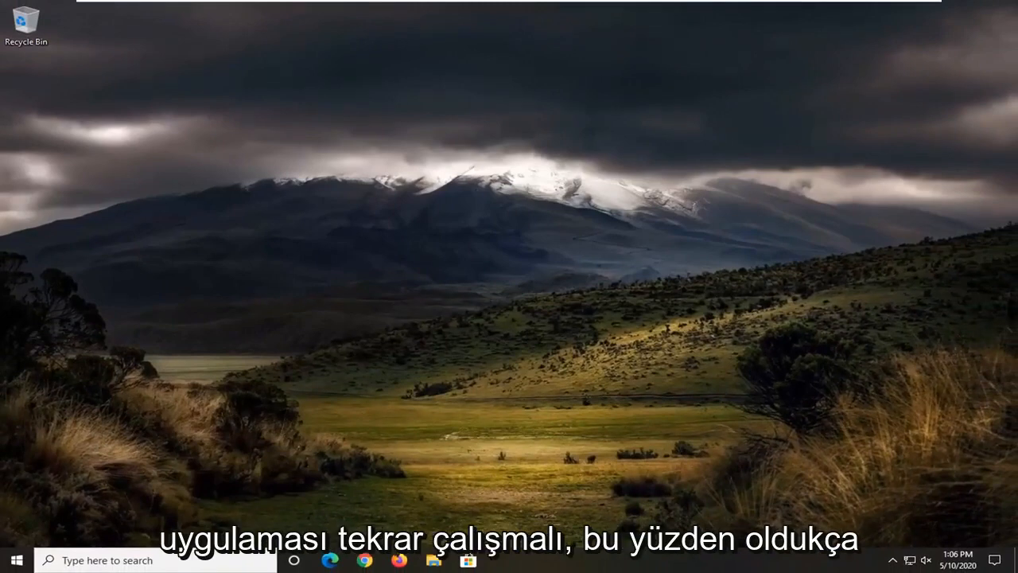